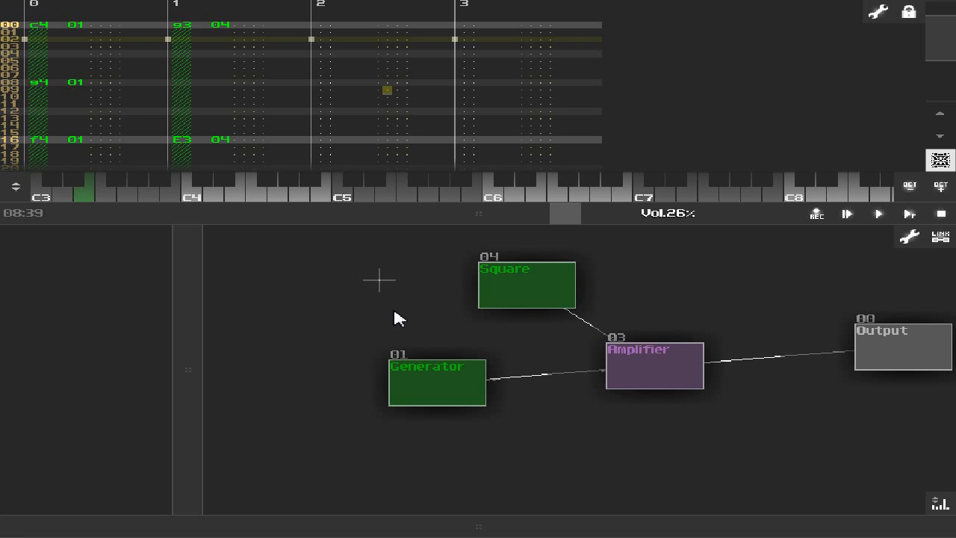
mouse_move(410, 327)
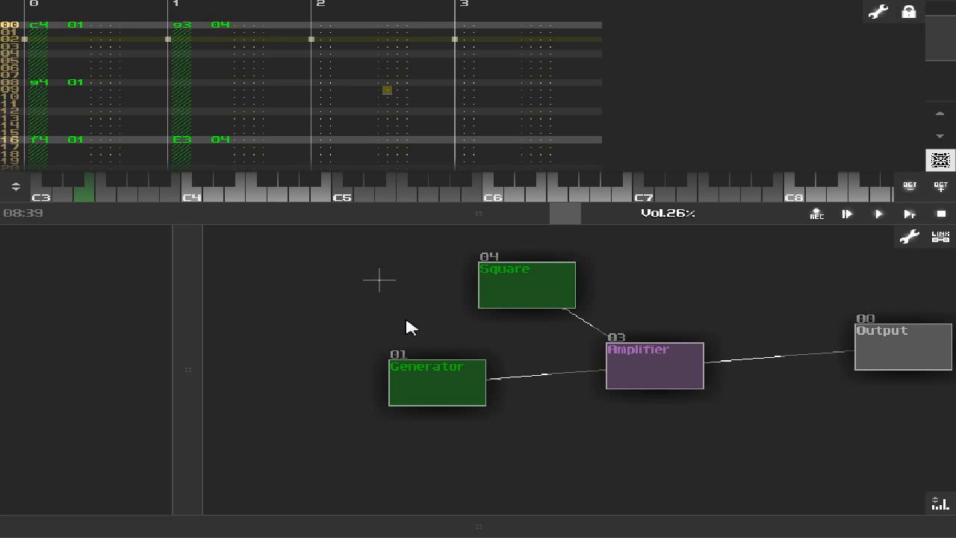
mouse_move(366, 308)
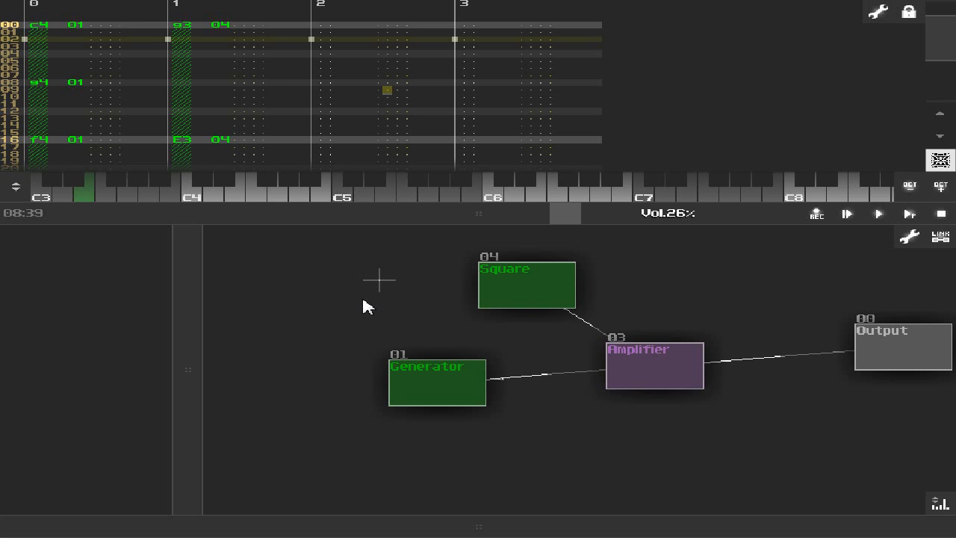
mouse_move(334, 283)
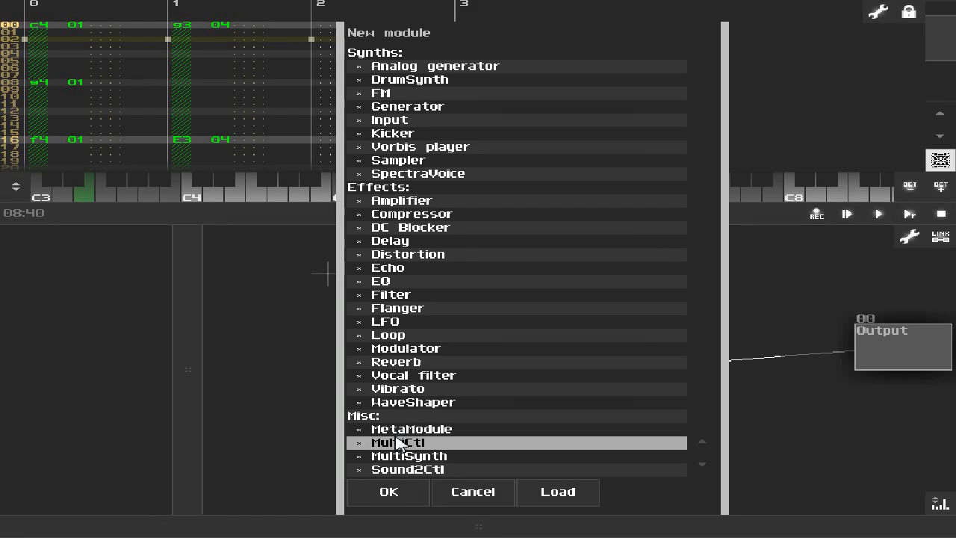
mouse_move(382, 471)
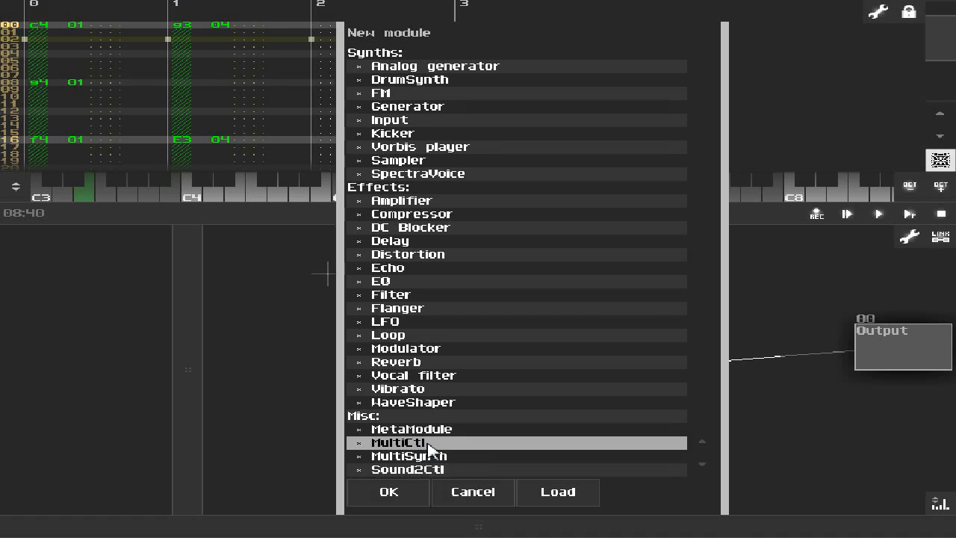
mouse_move(445, 484)
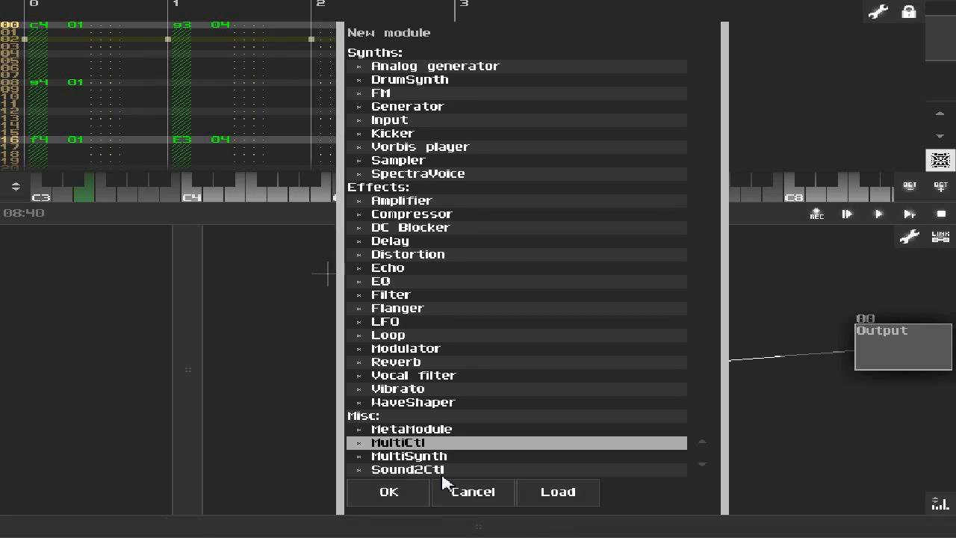
mouse_move(466, 501)
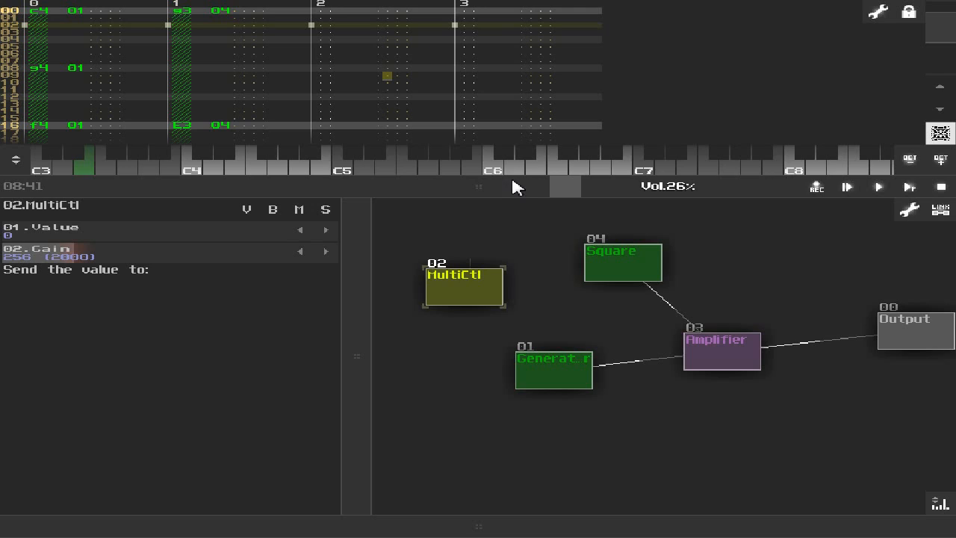
Show the Generator's parameters, then the Square's parameter list down to Duty cycle.
click(553, 381)
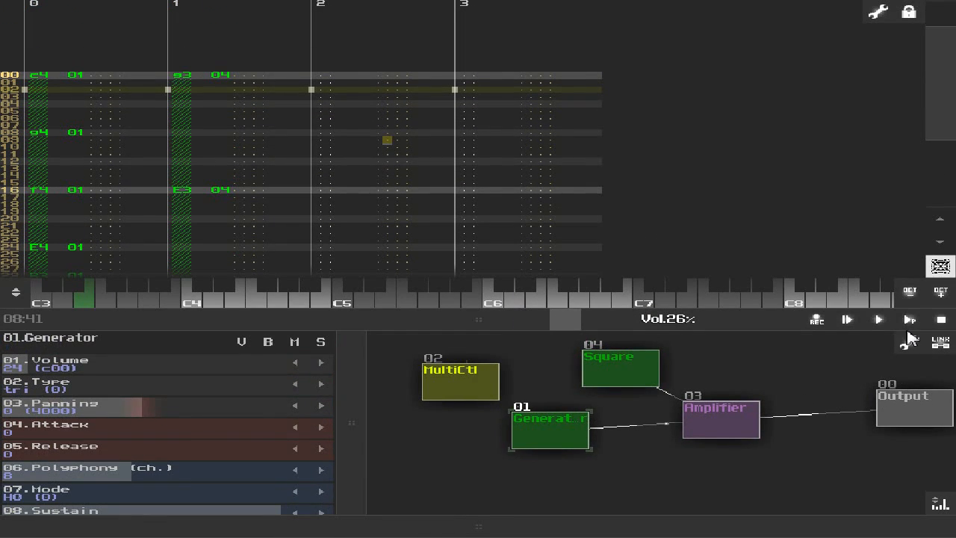
click(879, 319)
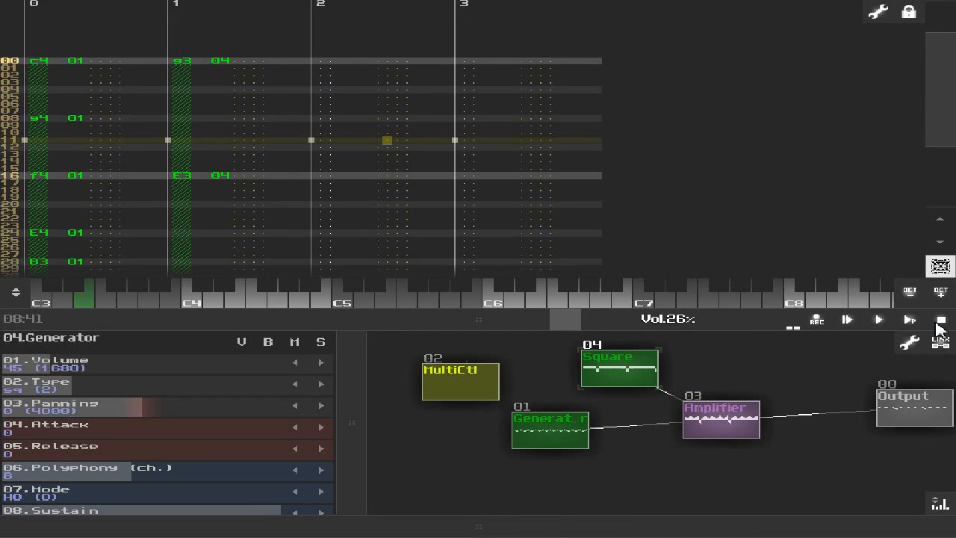
scroll(down, 3)
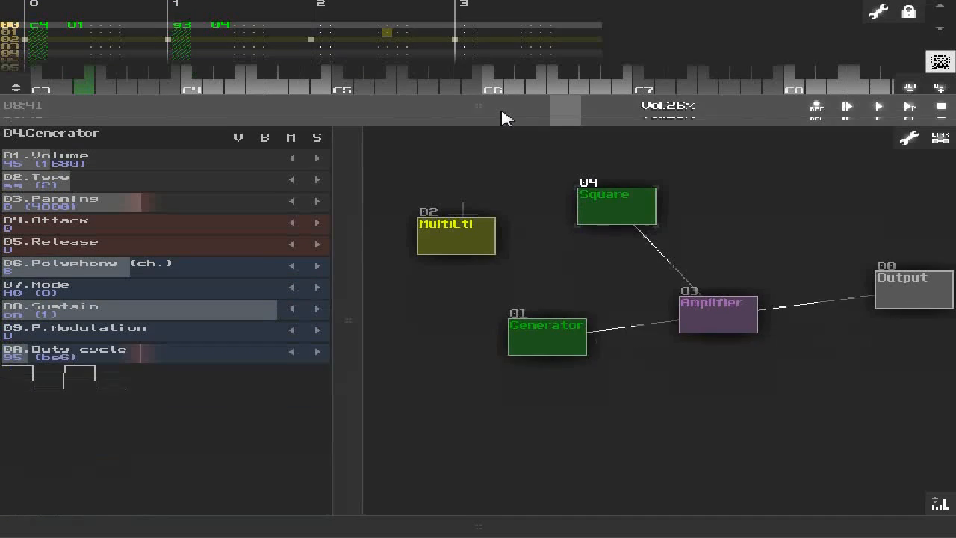
Wire MultiCtl to both generators and rename the Generator module to Triangle.
click(455, 236)
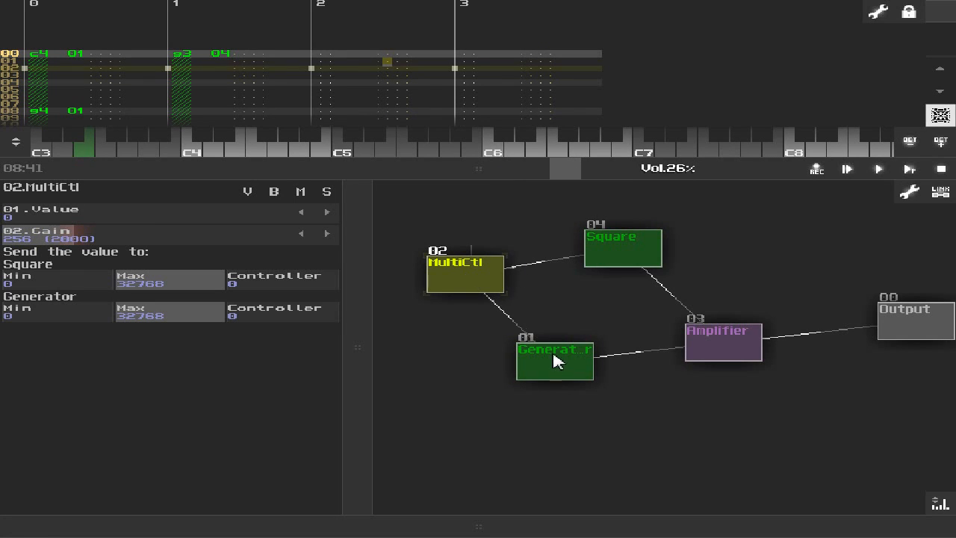
mouse_move(595, 260)
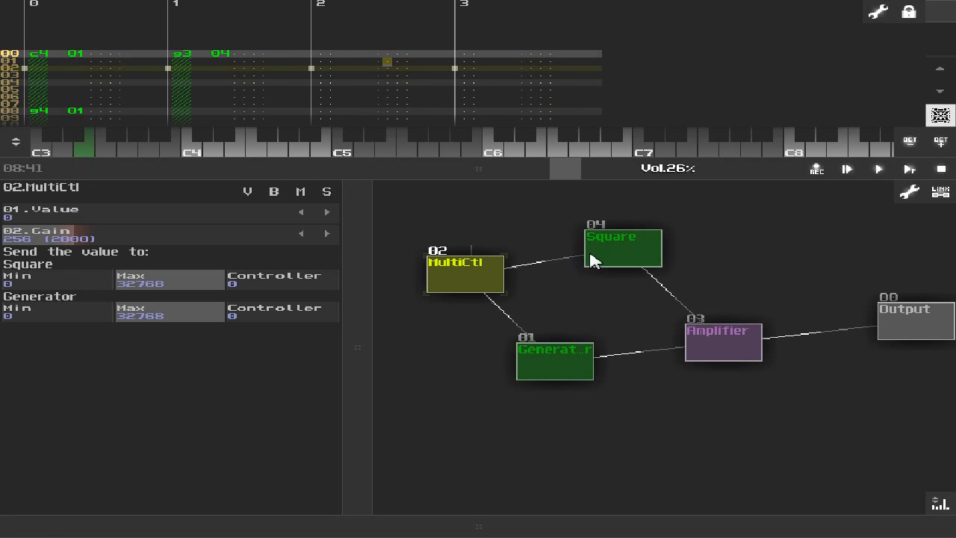
mouse_move(475, 272)
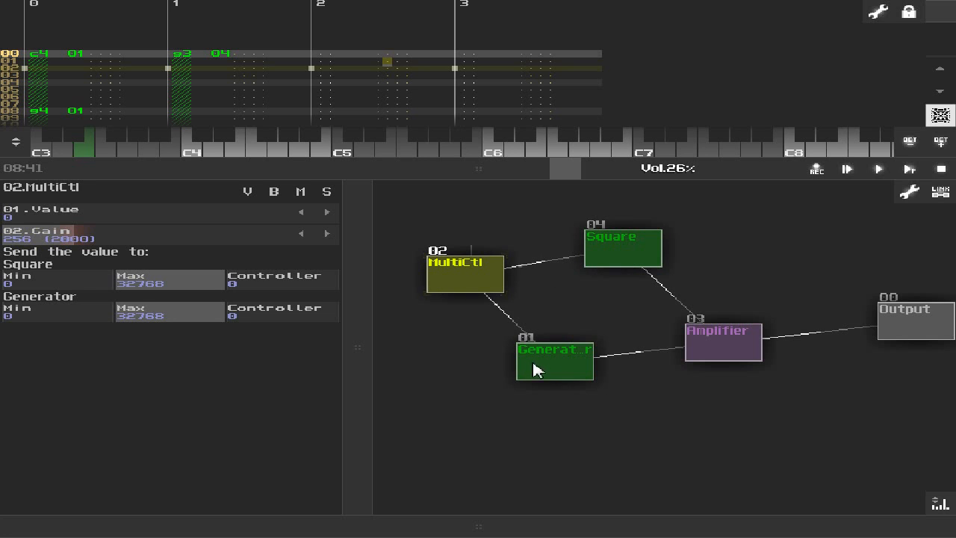
mouse_move(407, 167)
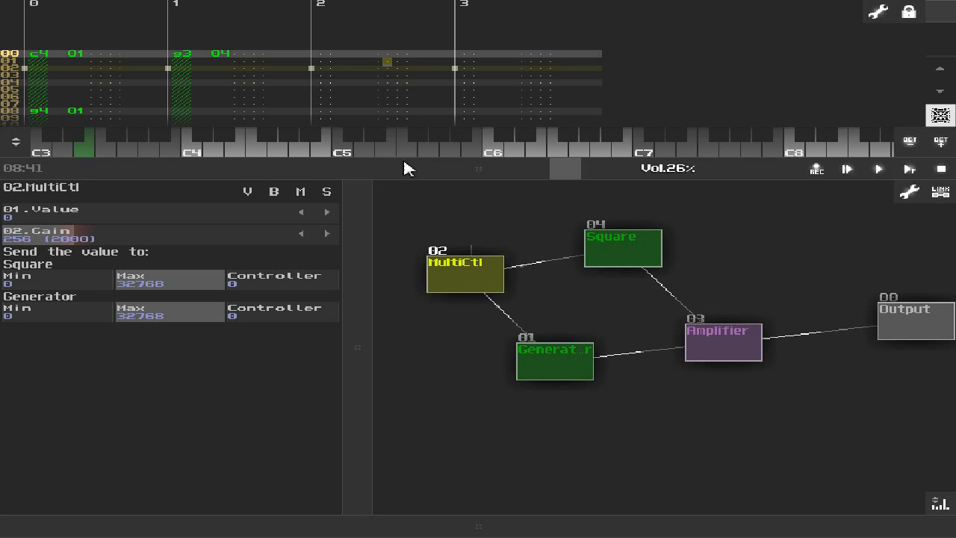
mouse_move(389, 350)
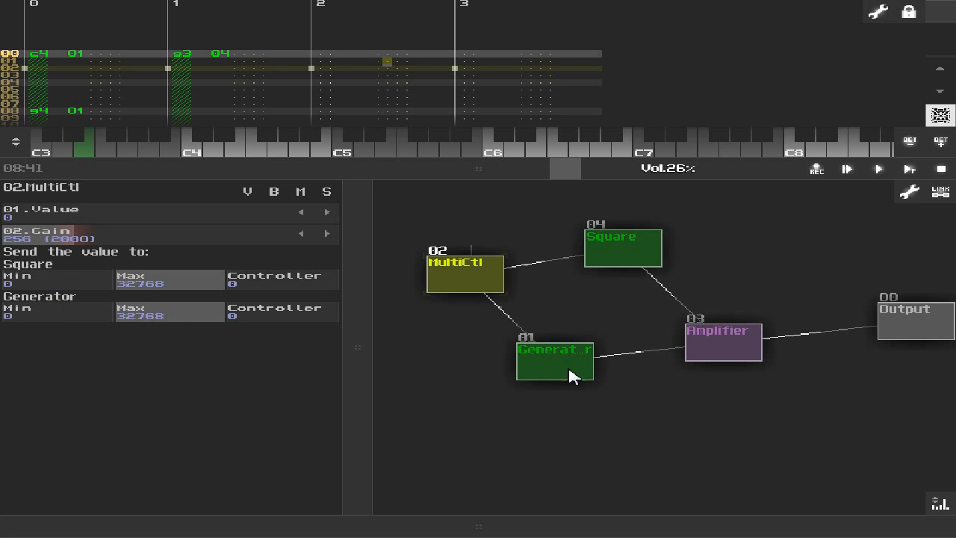
double_click(554, 360)
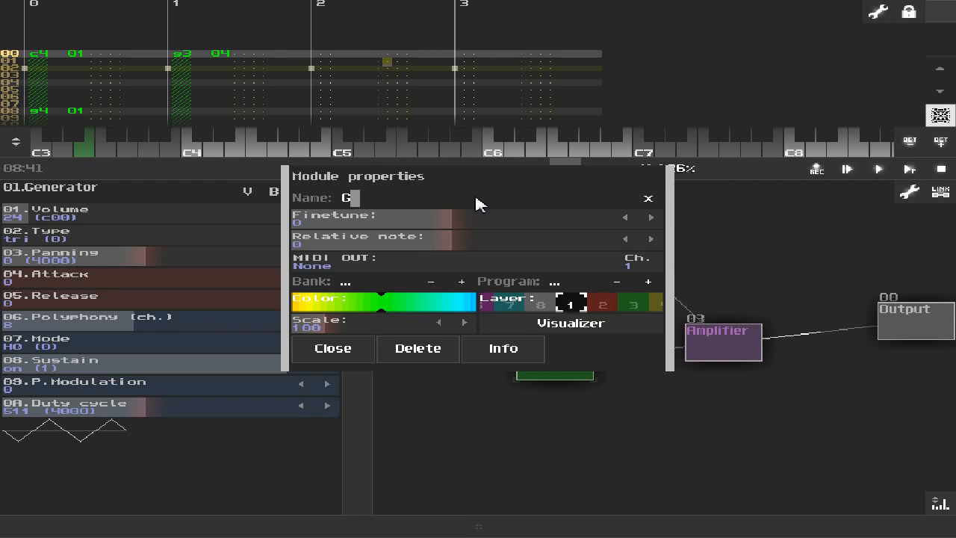
click(332, 348)
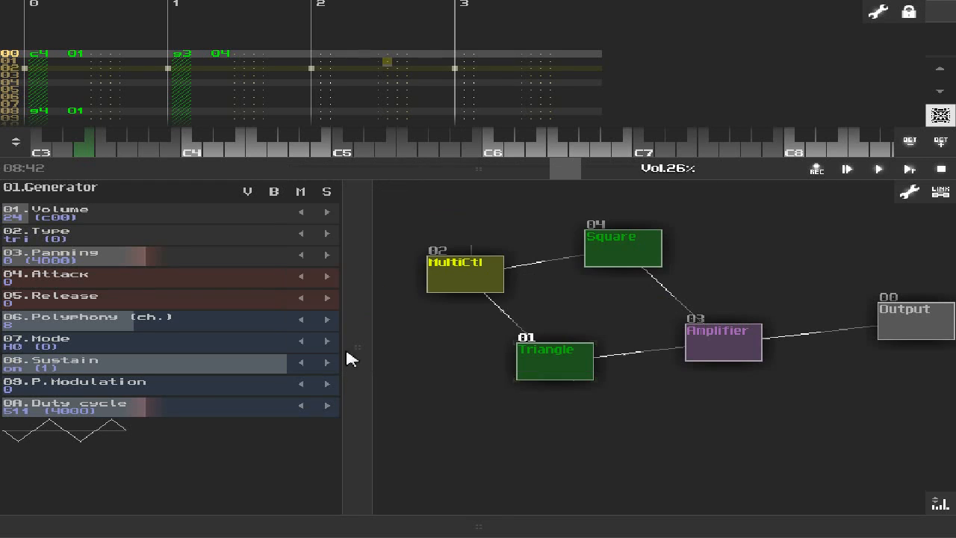
click(465, 273)
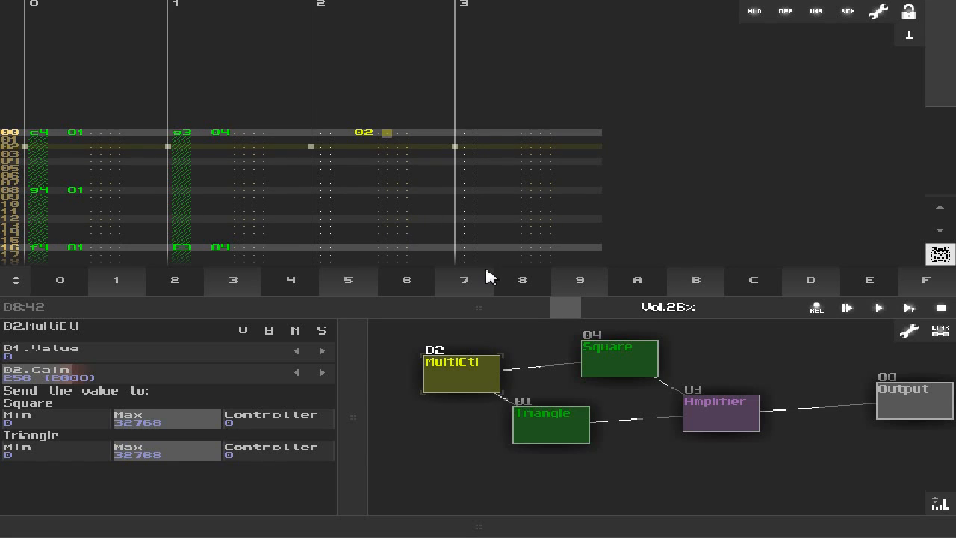
mouse_move(520, 390)
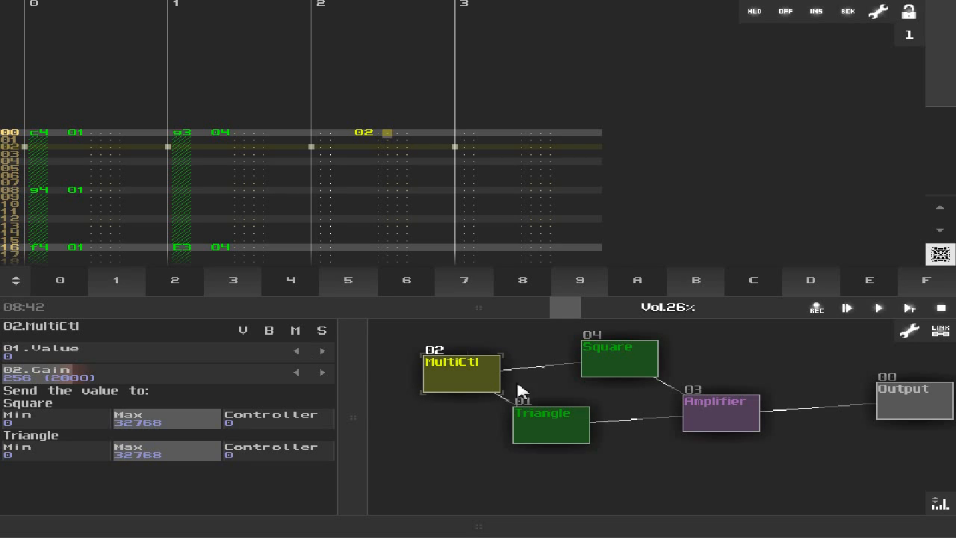
mouse_move(451, 373)
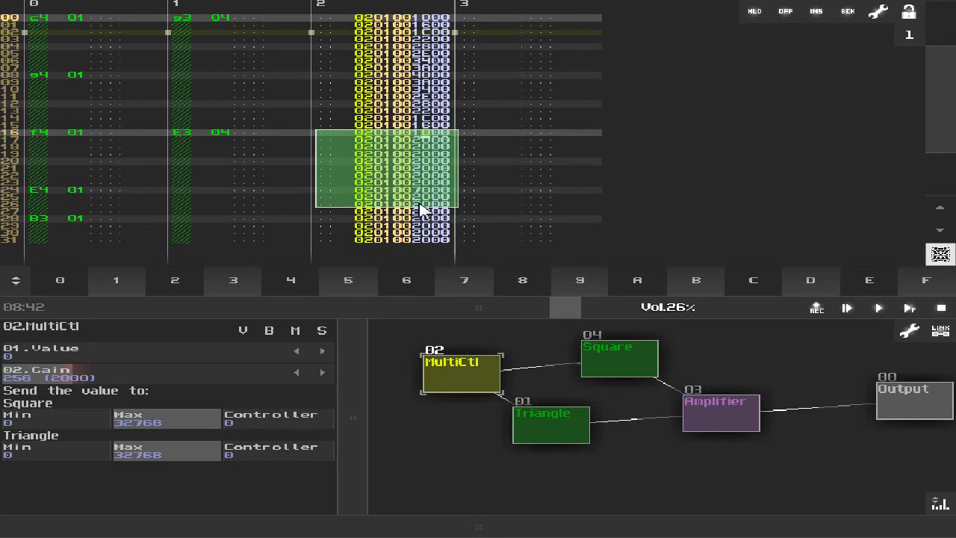
Interpolate the MultiCtl controller values across the selected pattern block.
right_click(421, 209)
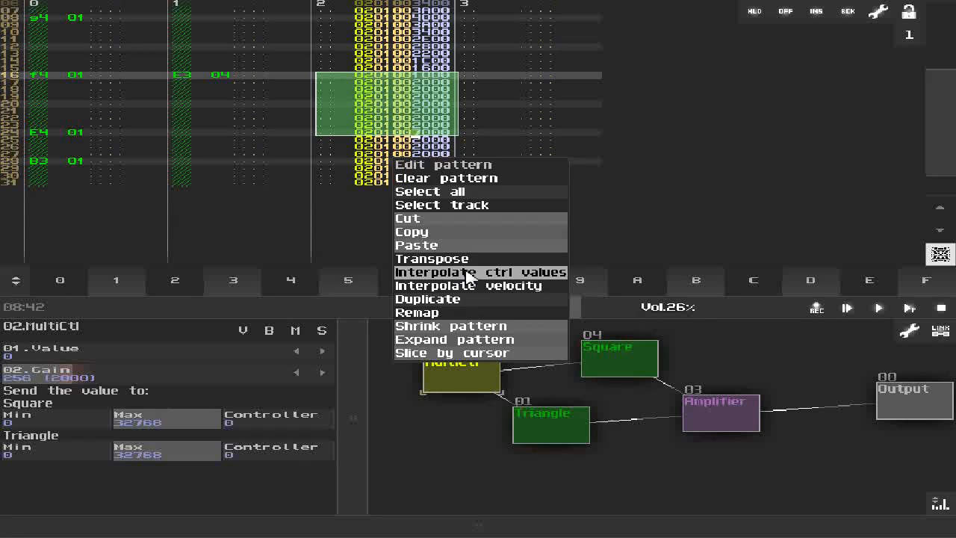
click(437, 272)
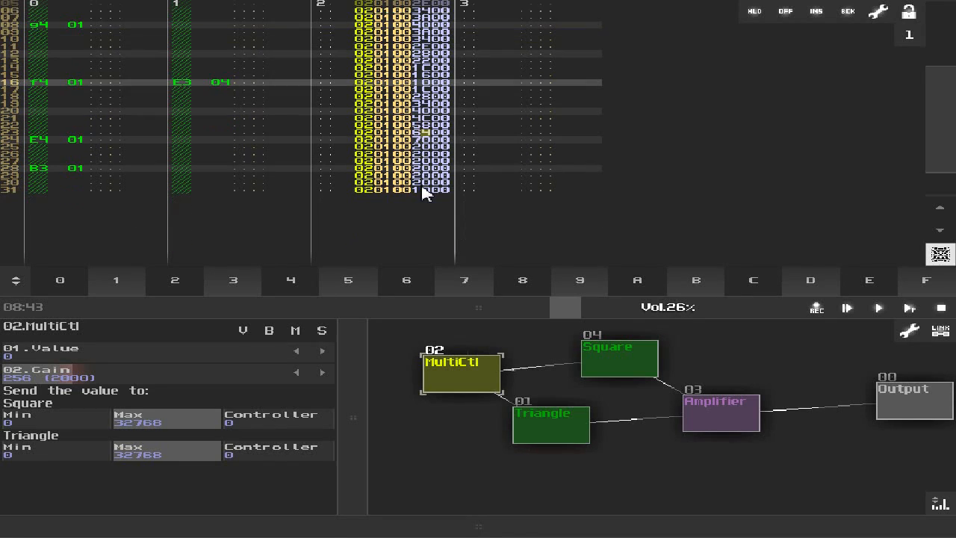
right_click(411, 192)
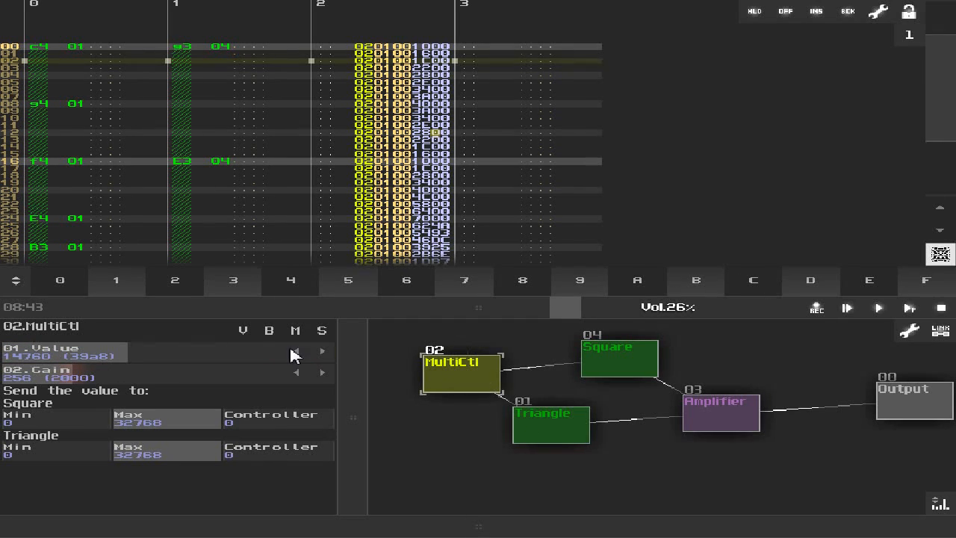
Drag the MultiCtl 01.Value slider up to its maximum of 32768.
drag(291, 352, 149, 352)
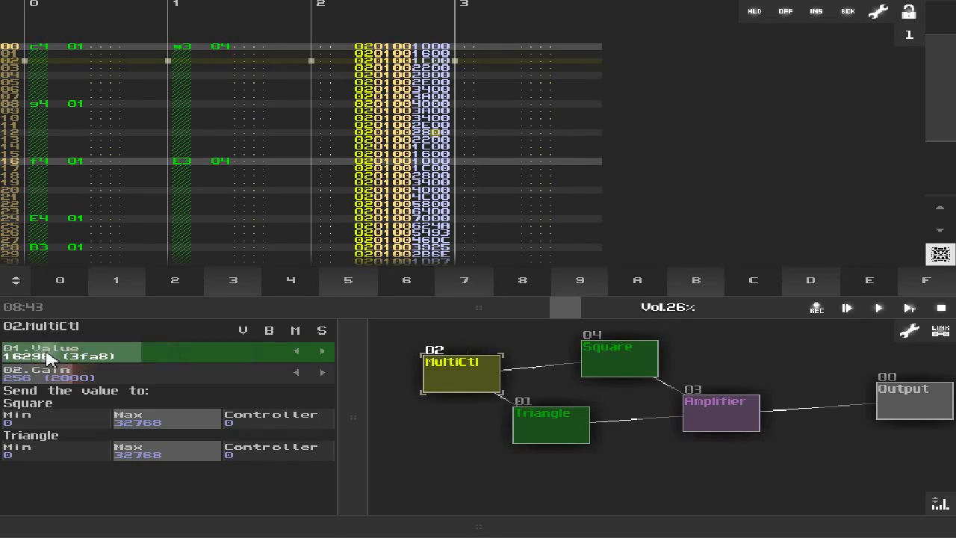
drag(45, 351, 142, 351)
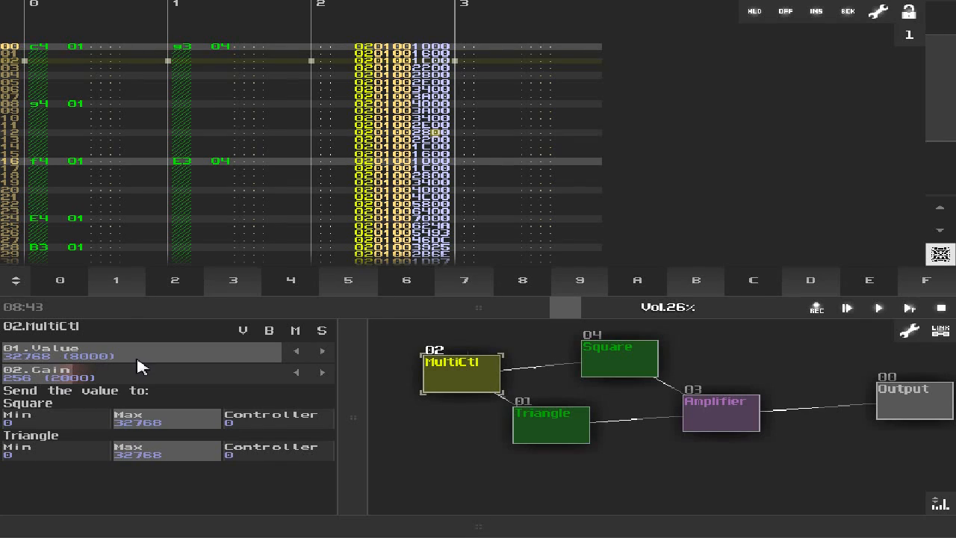
drag(224, 351, 116, 351)
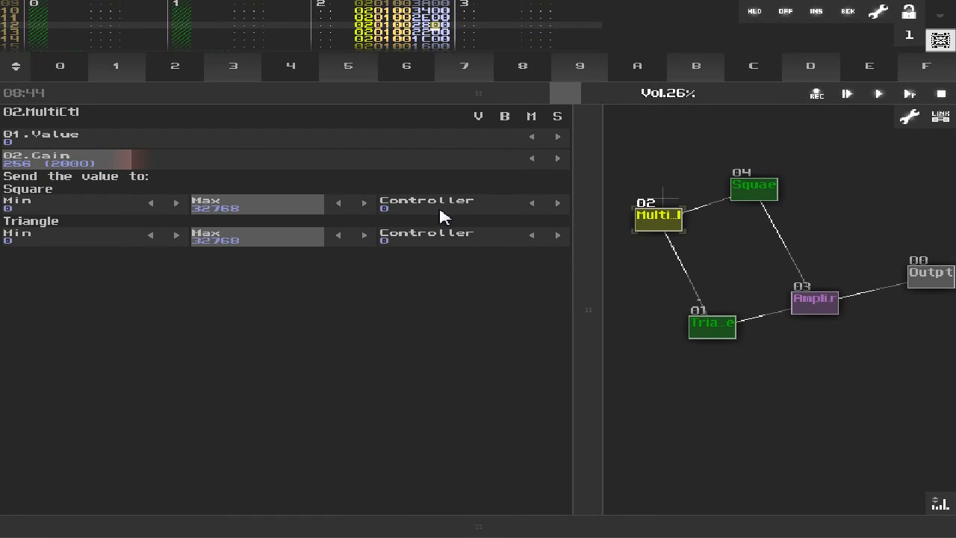
mouse_move(87, 217)
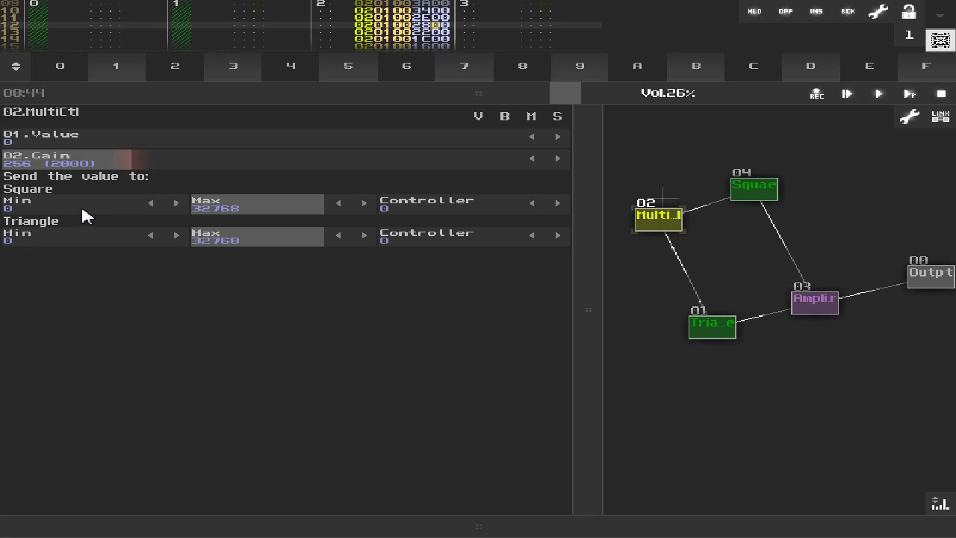
mouse_move(110, 226)
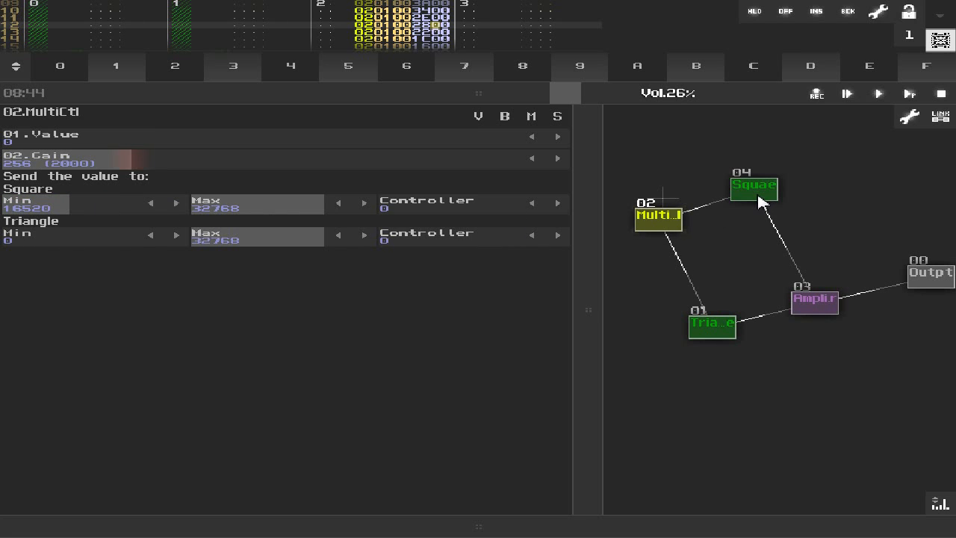
mouse_move(448, 236)
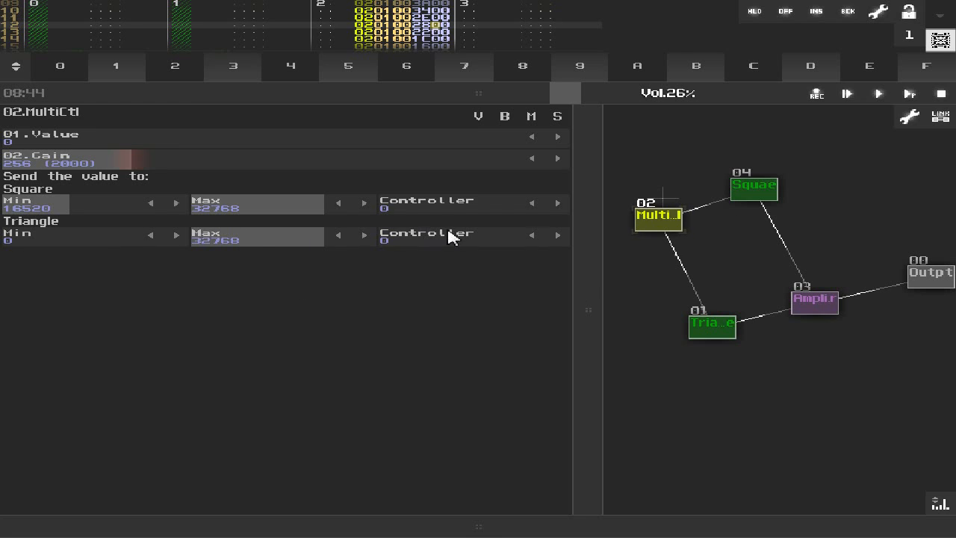
mouse_move(83, 240)
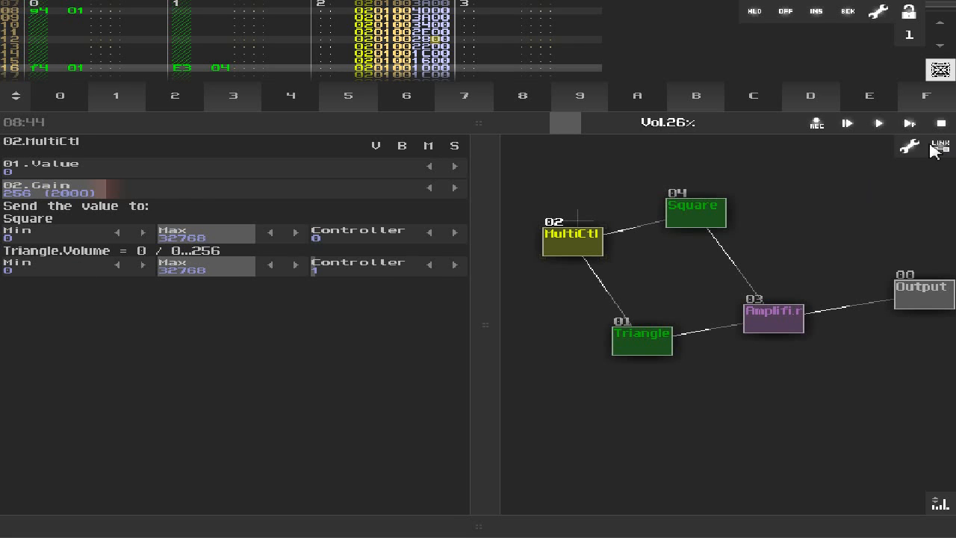
mouse_move(320, 267)
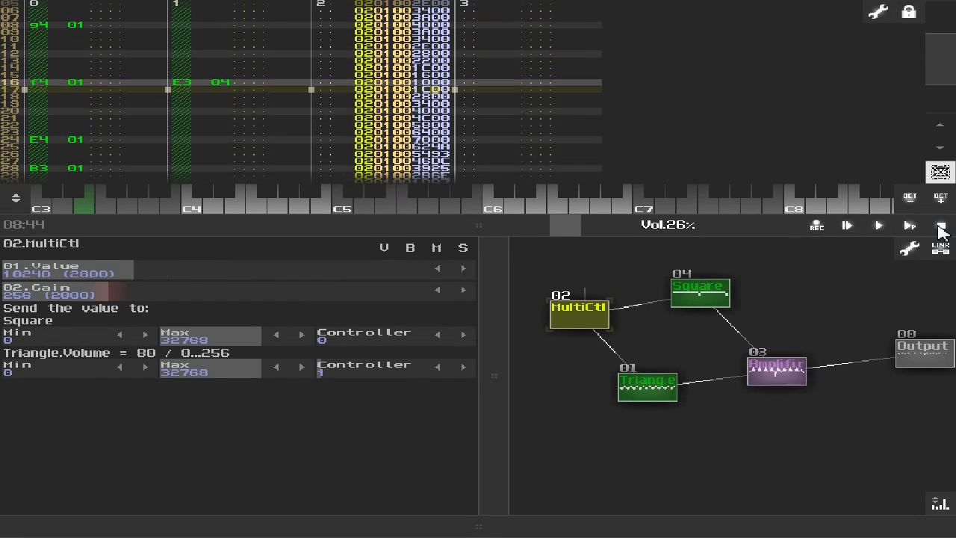
Stop playback and show the Square generator's parameters again.
click(700, 299)
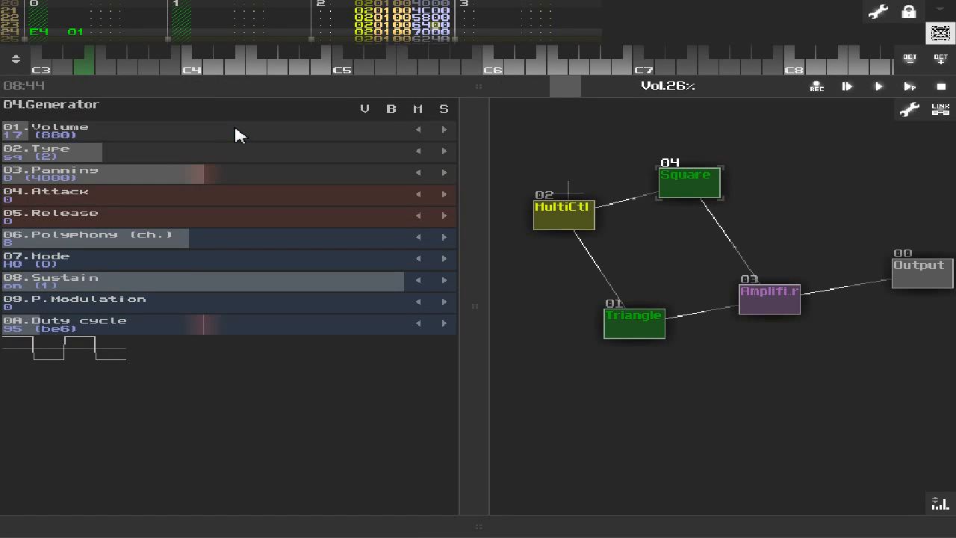
click(564, 211)
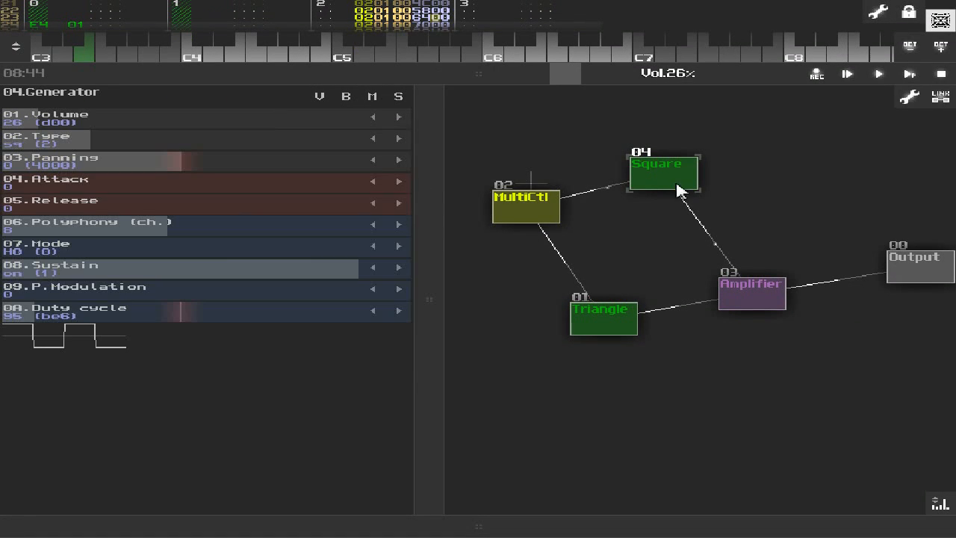
Point the MultiCtl's Square link at controller 10 Duty cycle, inverted with Min 32768, Max 0.
click(526, 200)
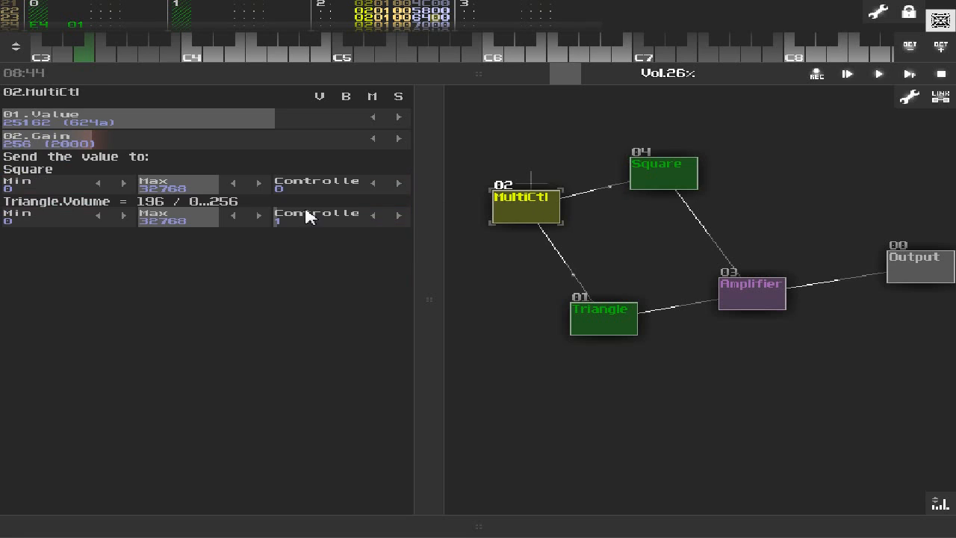
click(397, 182)
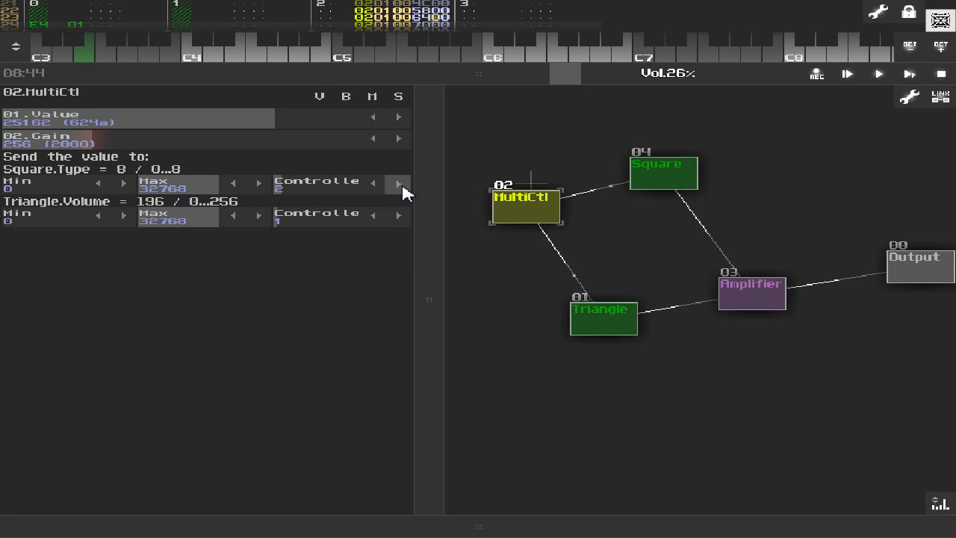
click(398, 182)
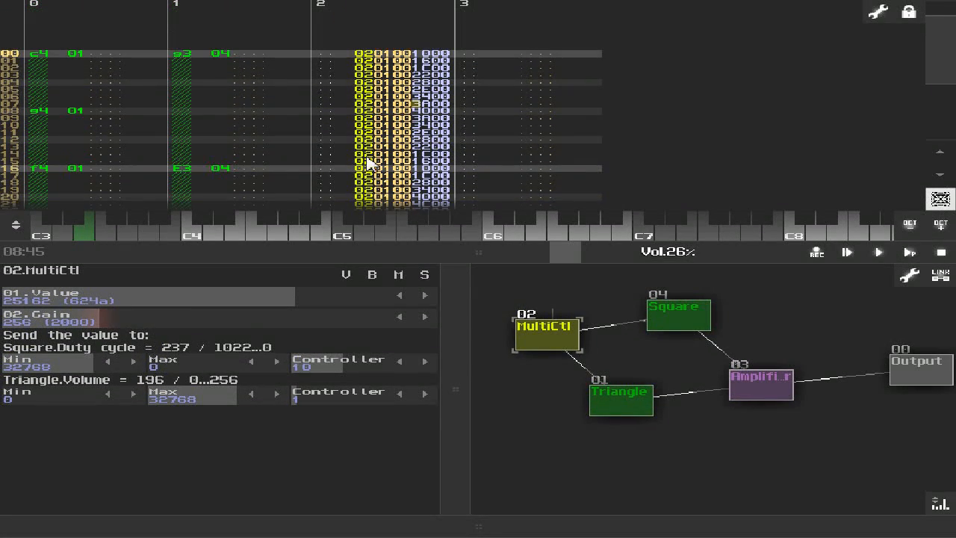
Check Square's duty cycle, then start playback with the MultiCtl sweeping both parameters.
click(676, 313)
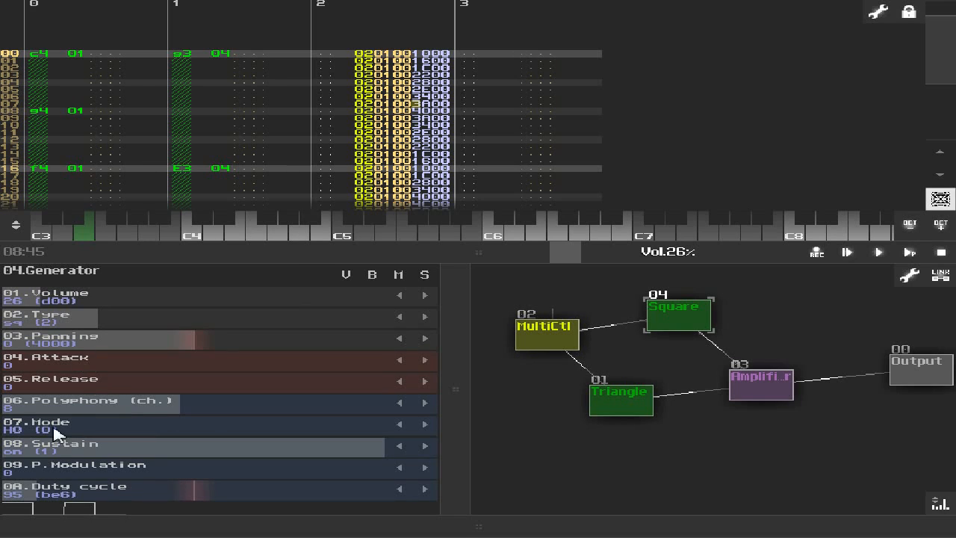
mouse_move(77, 463)
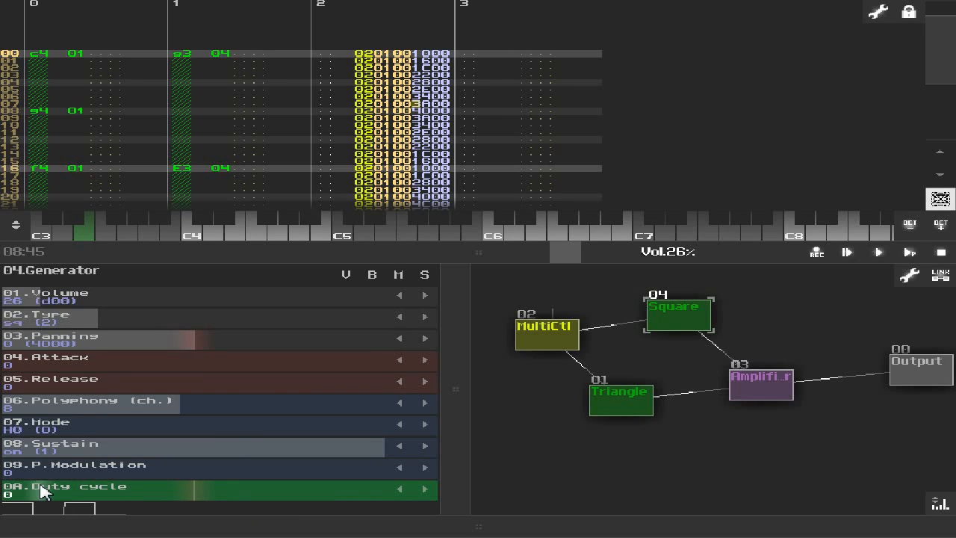
click(547, 326)
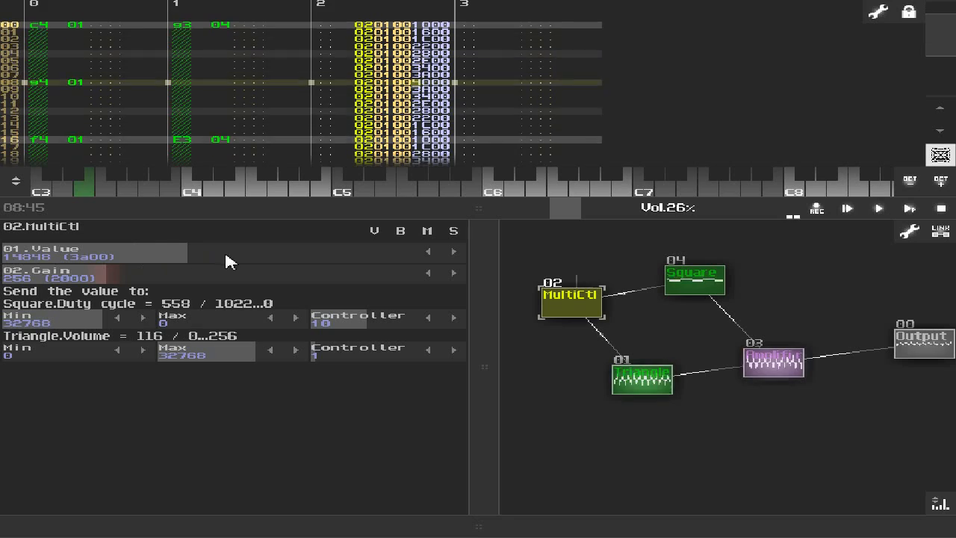
Watch Square's duty cycle and Triangle's volume follow the sweep, then stop playback.
click(694, 281)
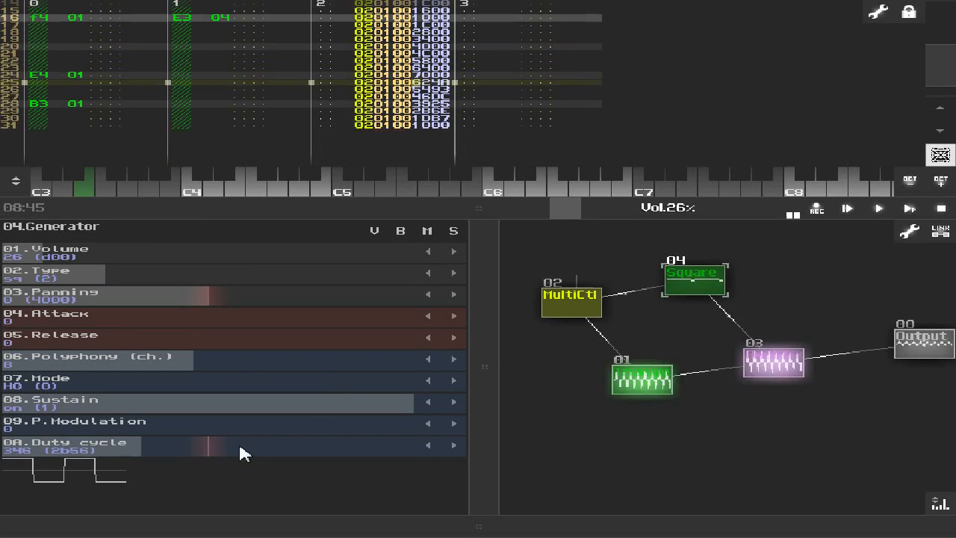
drag(246, 445, 107, 445)
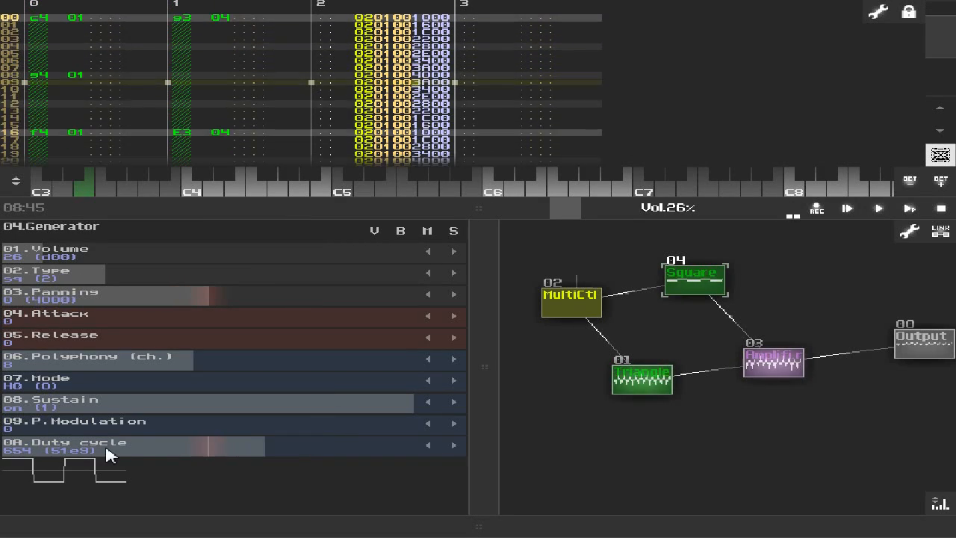
drag(108, 445, 191, 445)
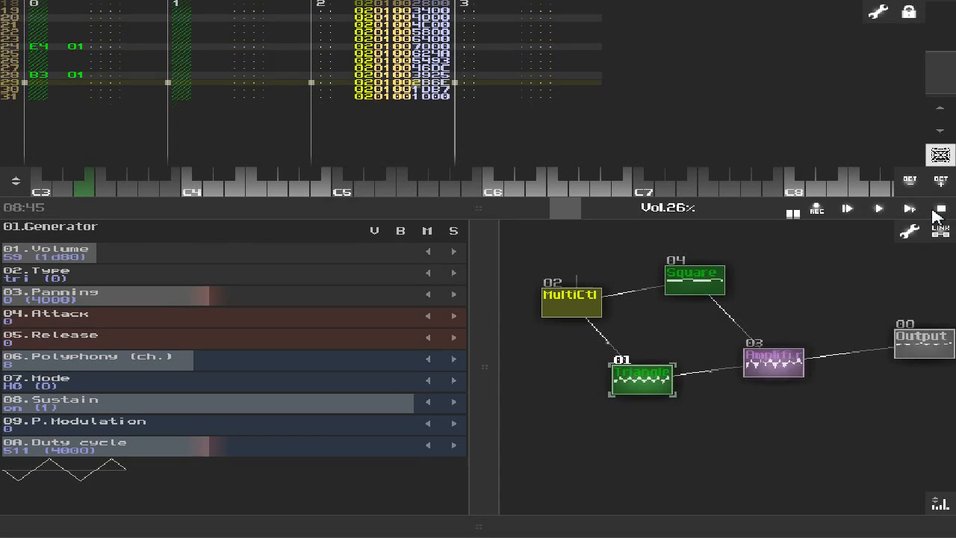
click(571, 299)
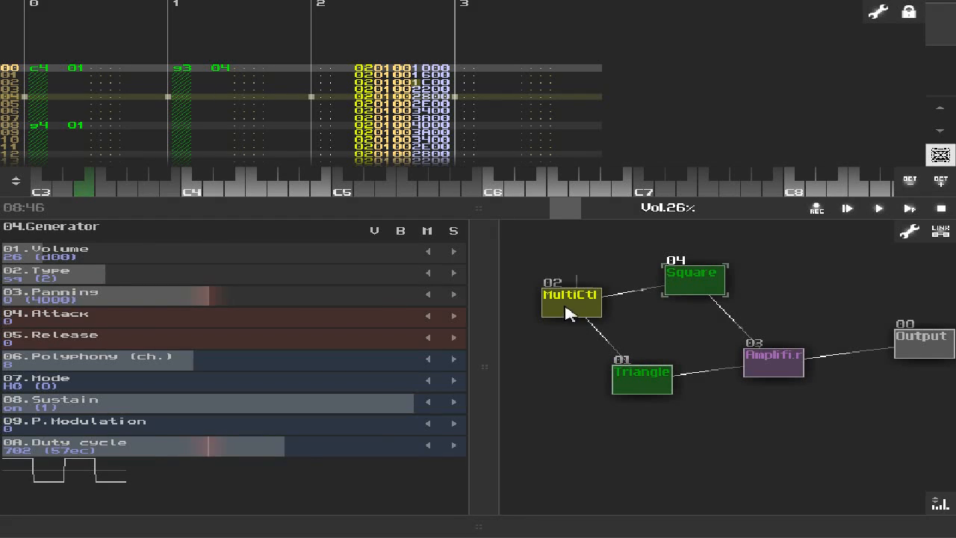
Review the MultiCtl's two mappings, then bring up the New module list from empty space.
click(570, 302)
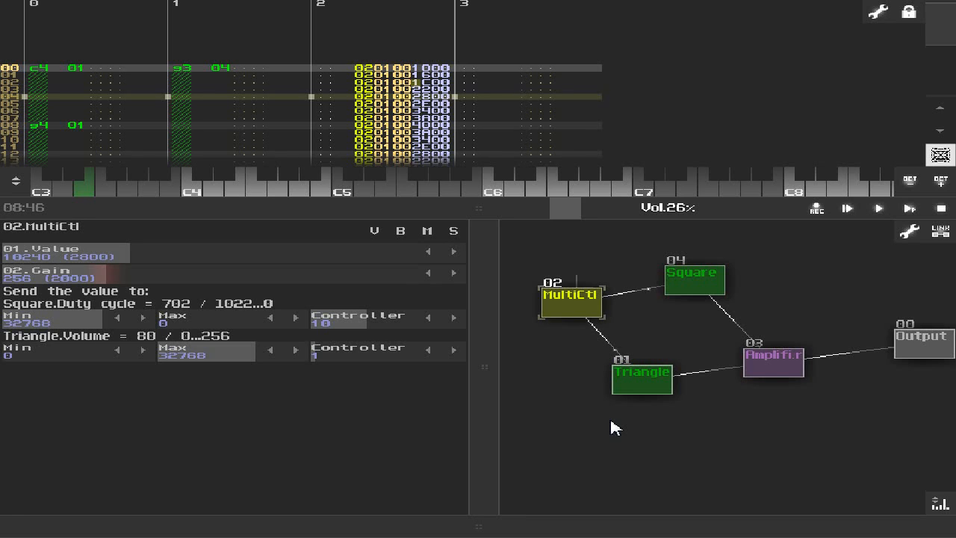
mouse_move(590, 316)
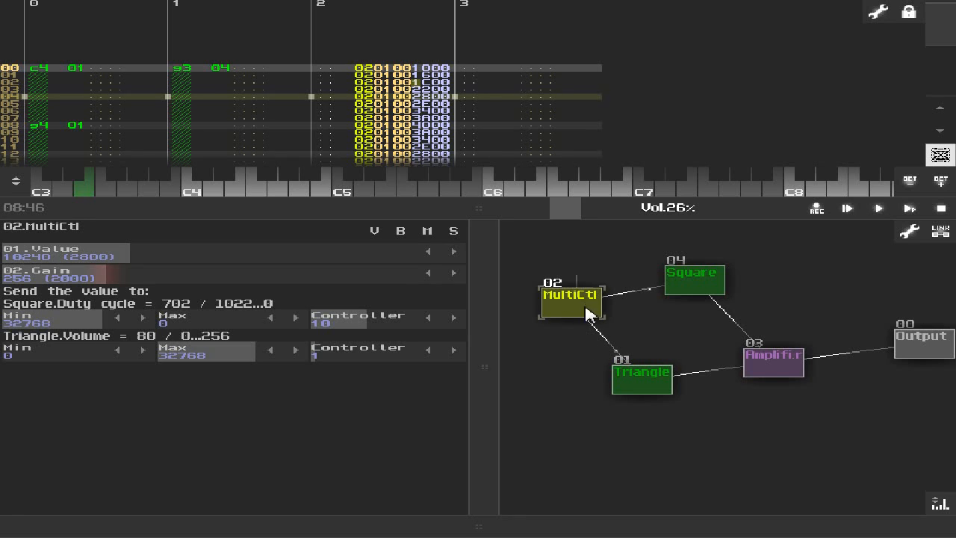
mouse_move(561, 323)
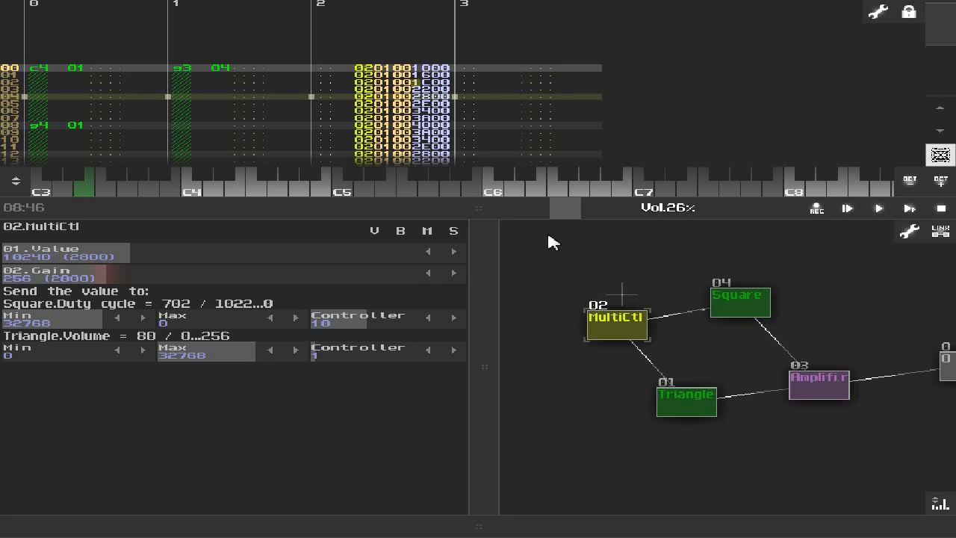
mouse_move(583, 284)
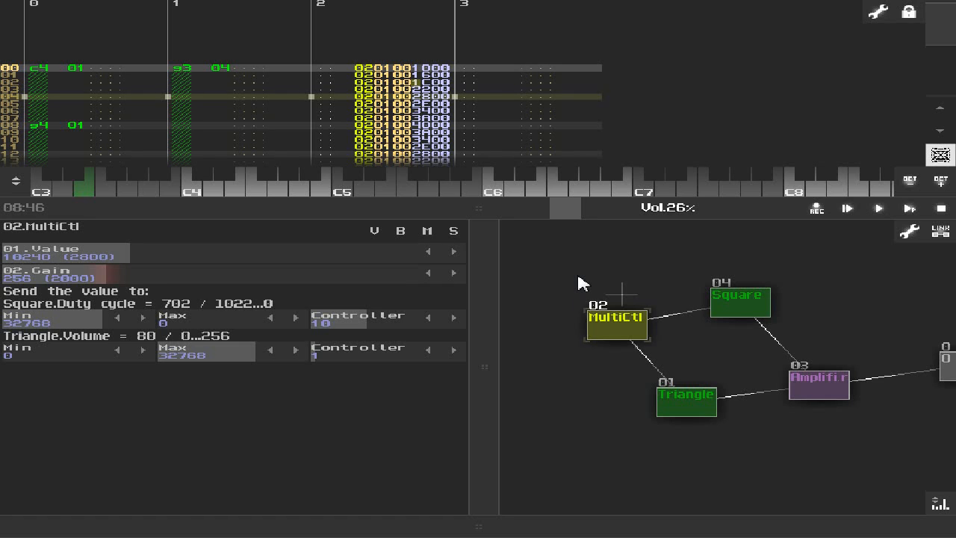
click(738, 302)
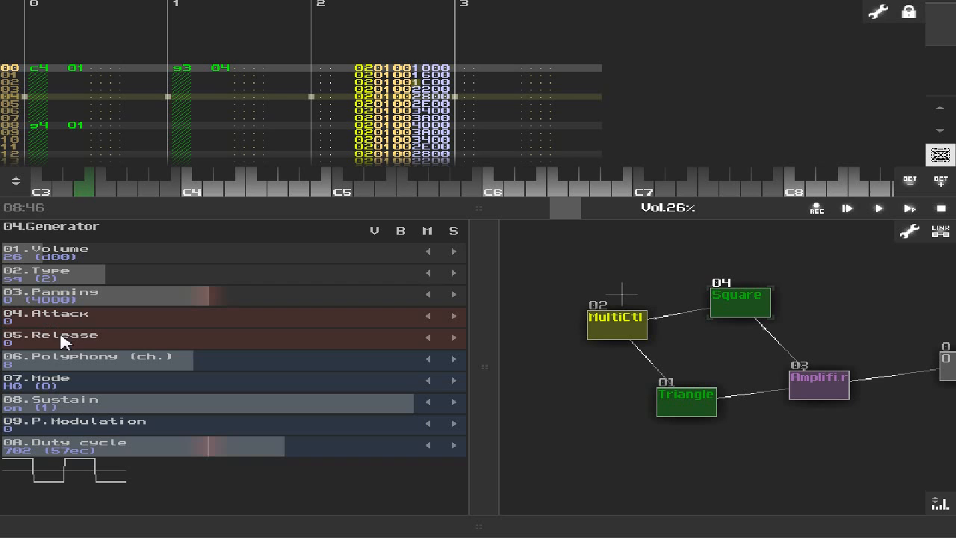
mouse_move(52, 352)
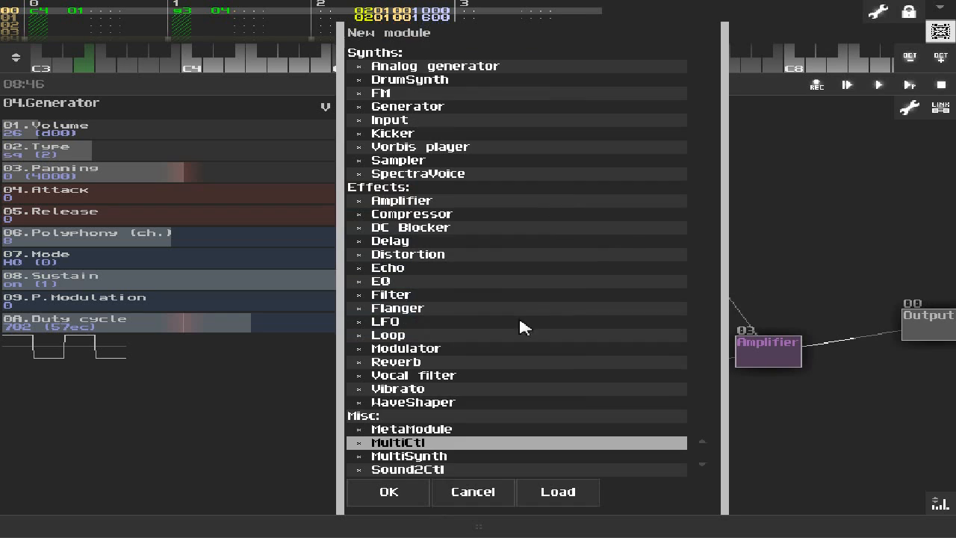
Cancel the New module list and show the MultiCtl's output settings again.
click(388, 492)
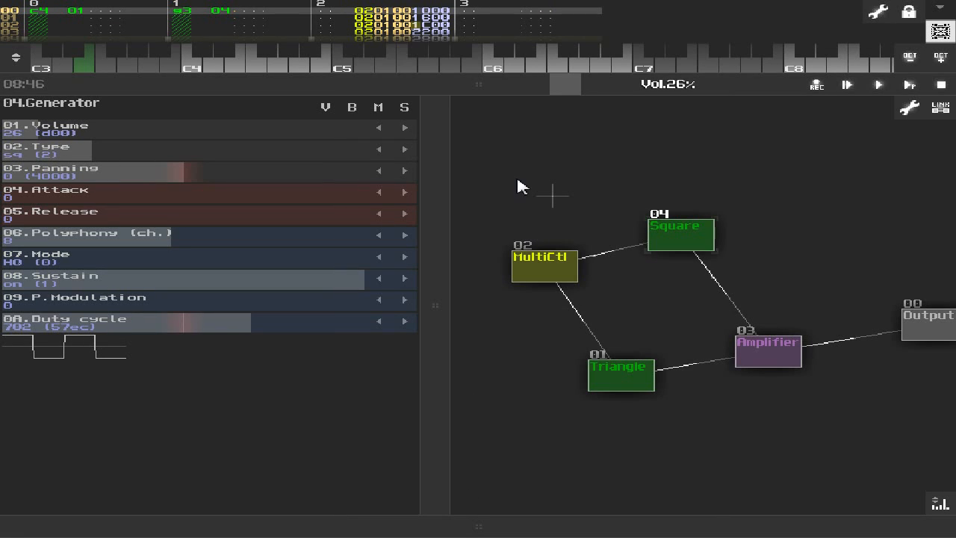
mouse_move(523, 195)
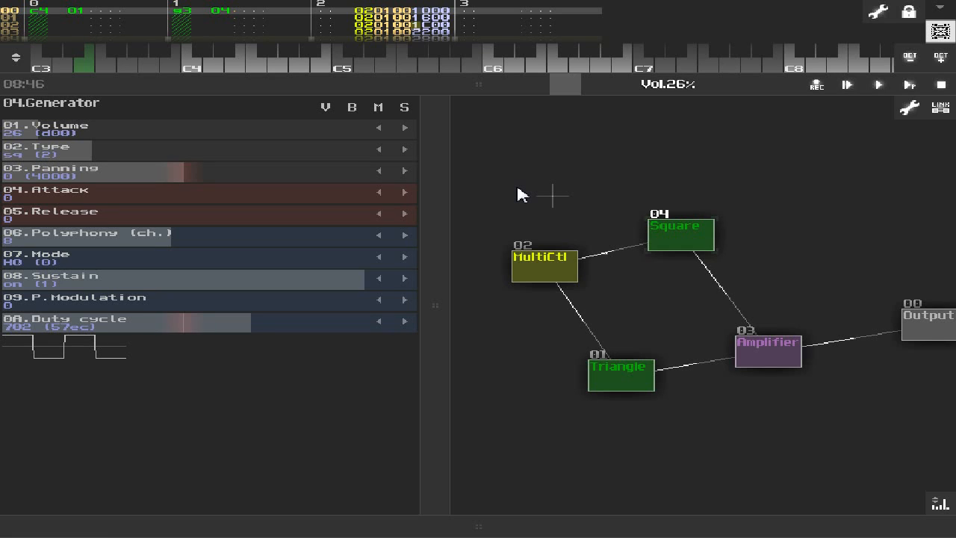
mouse_move(517, 317)
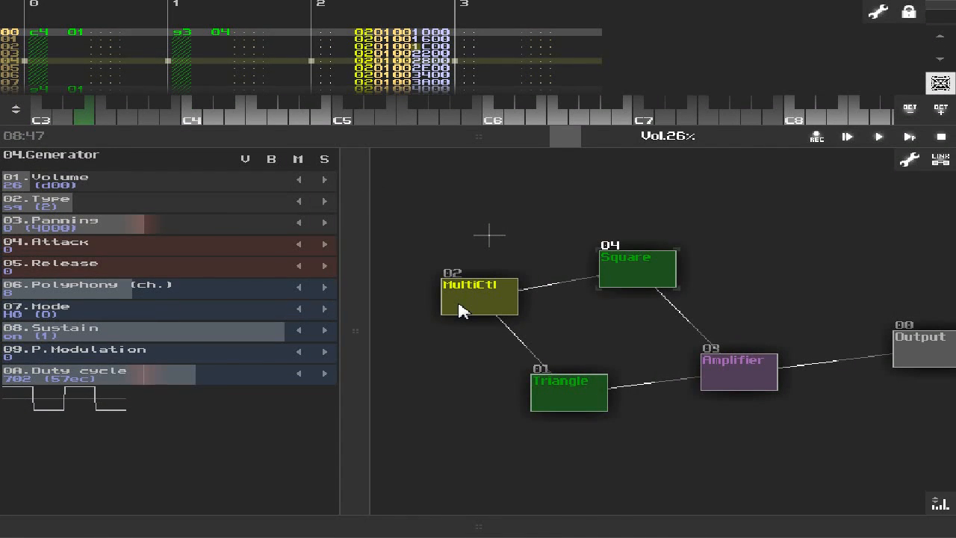
click(478, 296)
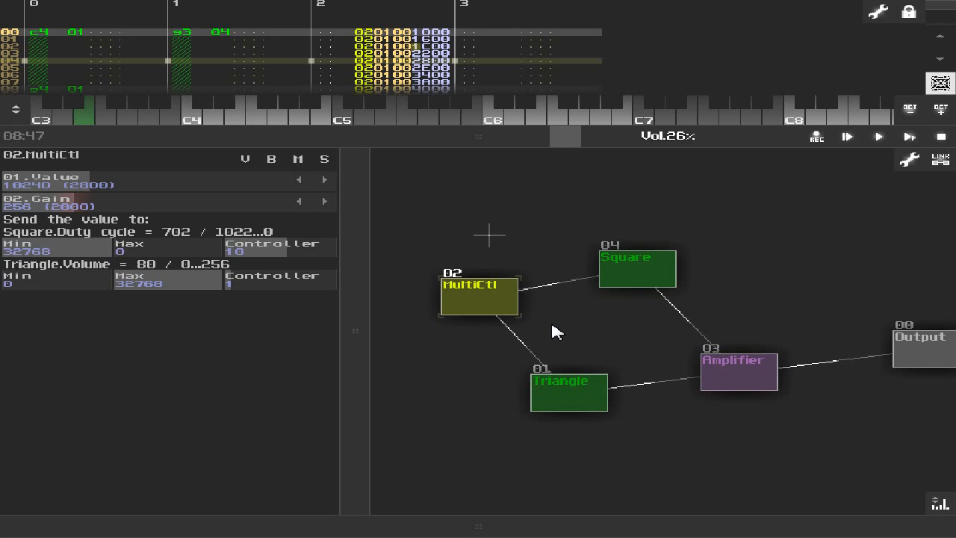
mouse_move(626, 347)
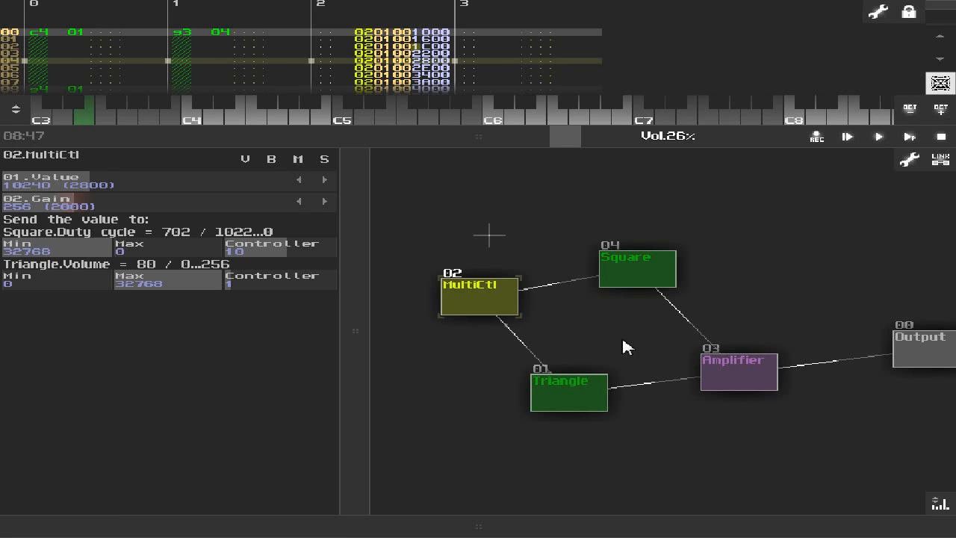